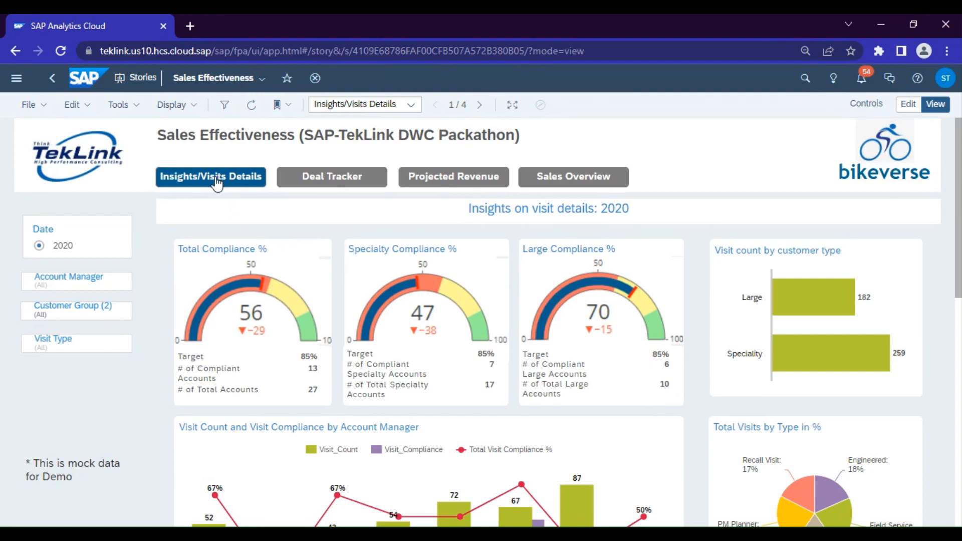
Step: Briefly visit the Deal Tracker and Sales Overview pages, then return to Insights/Visits Details
click(331, 176)
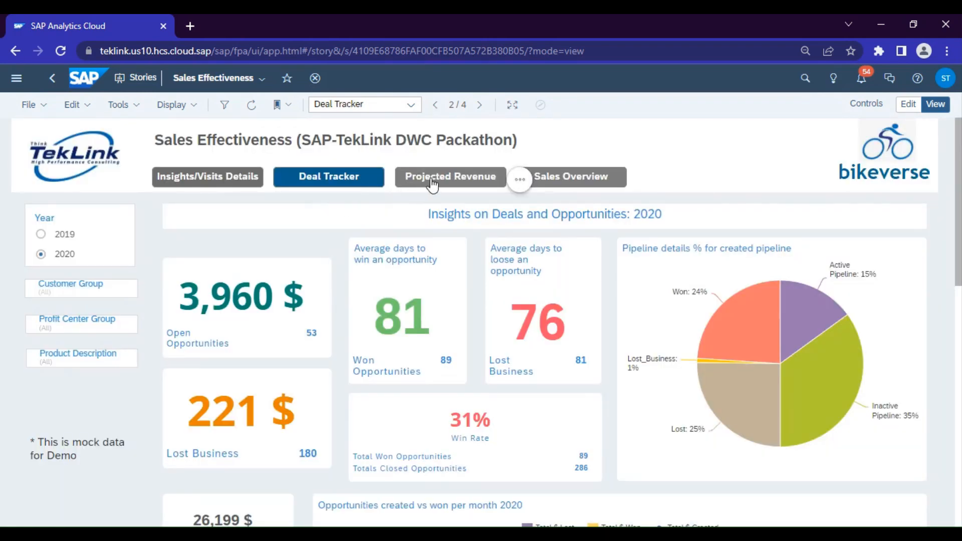
click(571, 177)
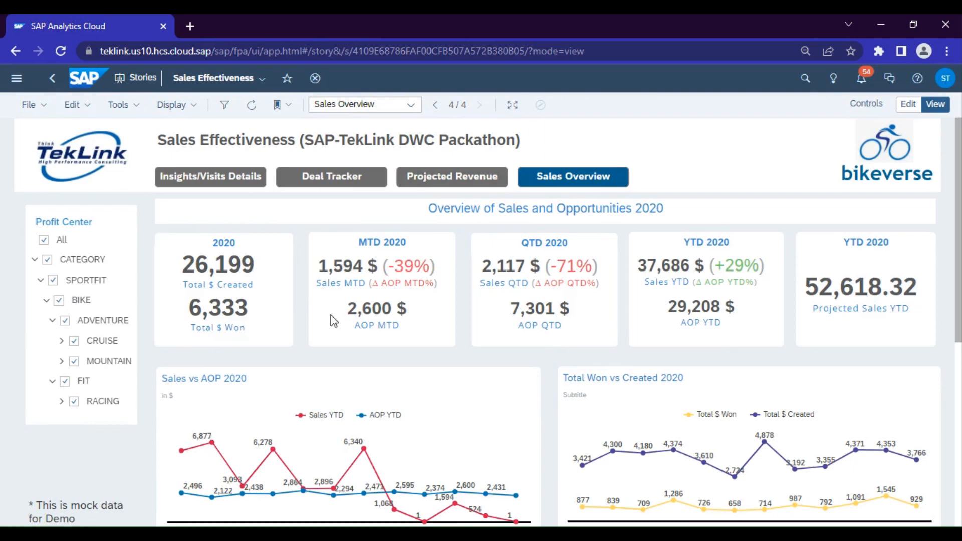
click(364, 103)
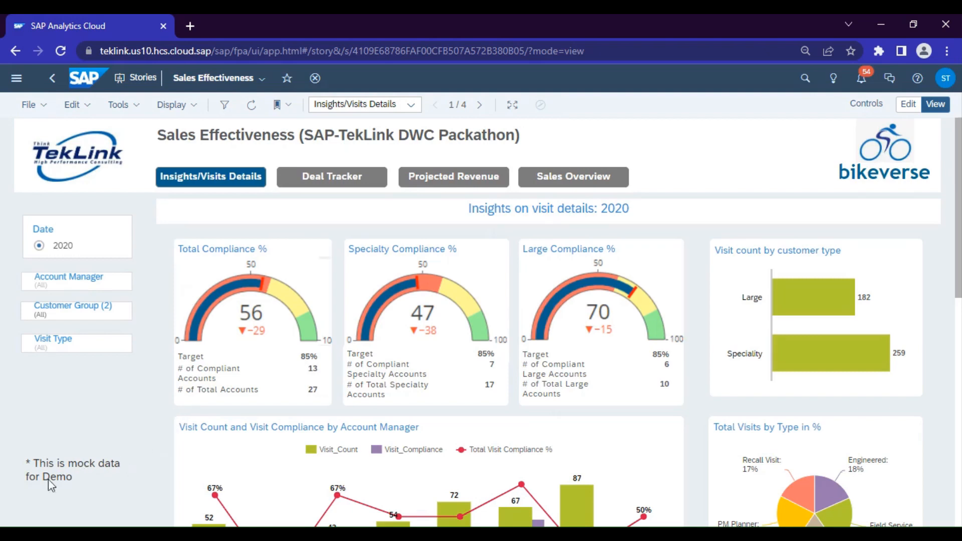
mouse_move(34, 518)
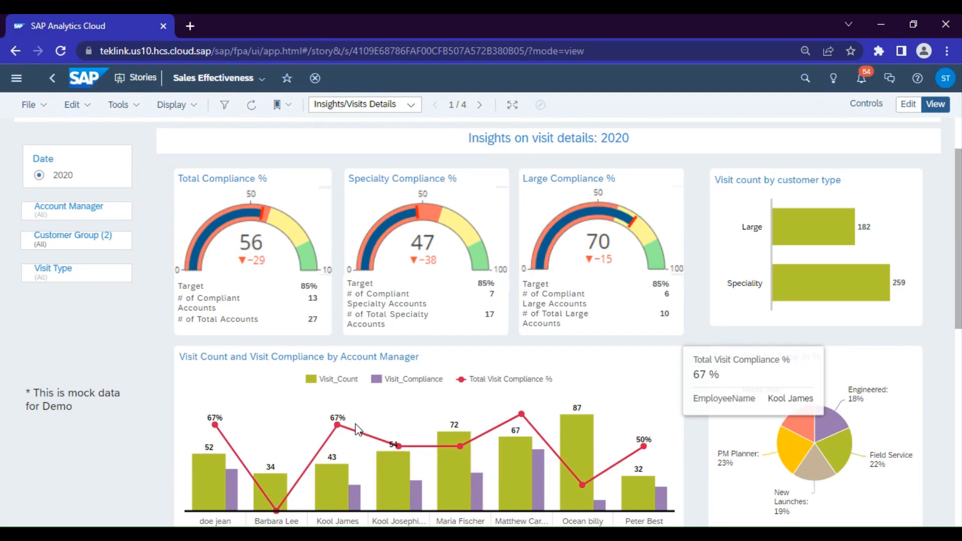
Step: Review the visit compliance charts and Growth Account Activity table, then switch to Deal Tracker
scroll(down, 3)
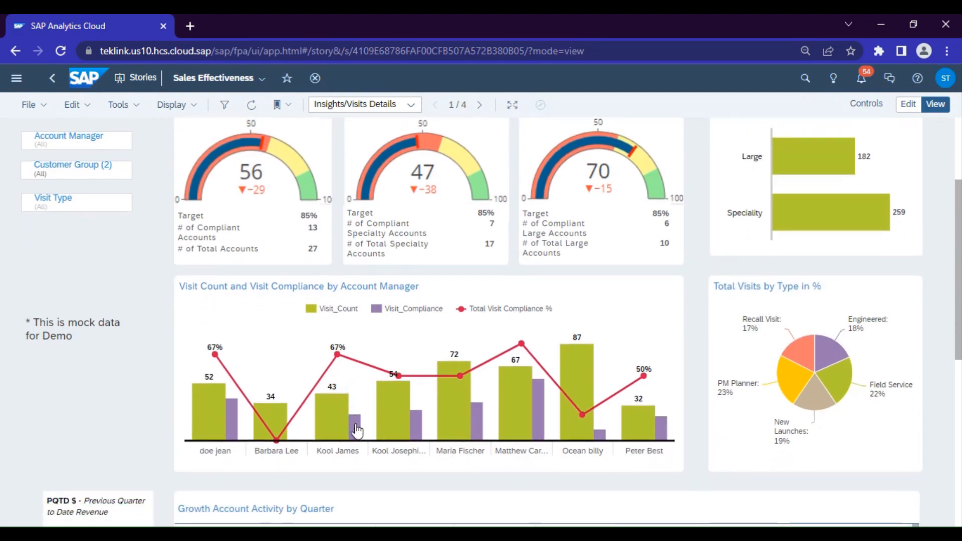
scroll(down, 3)
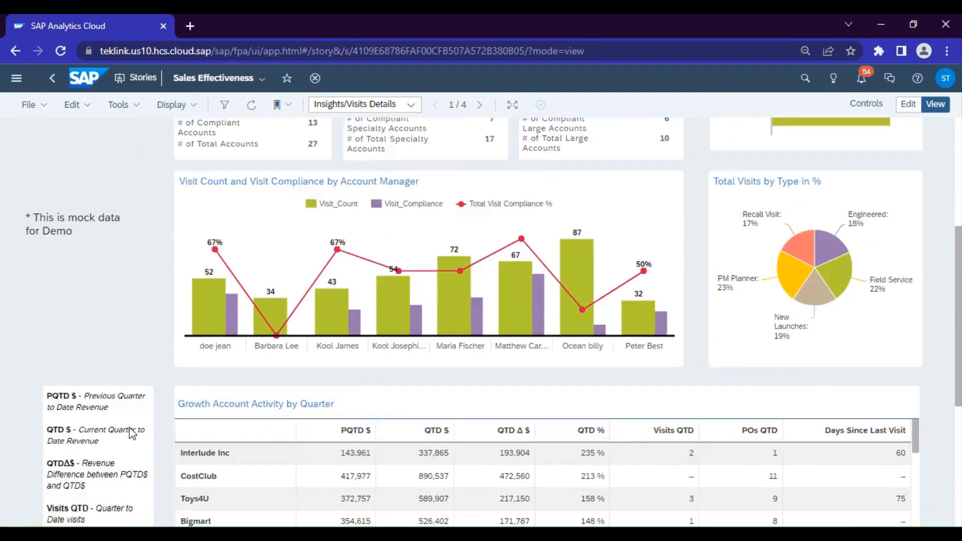
scroll(down, 3)
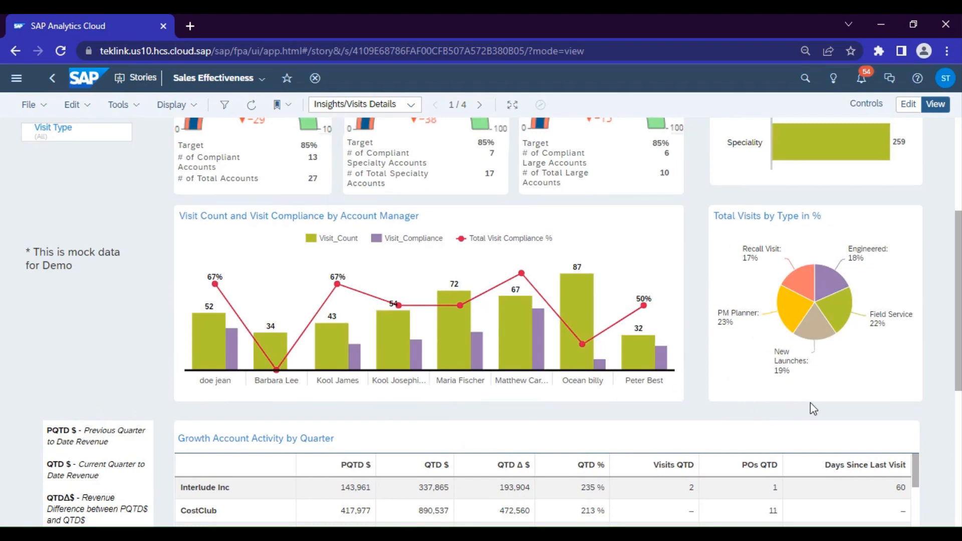
mouse_move(699, 431)
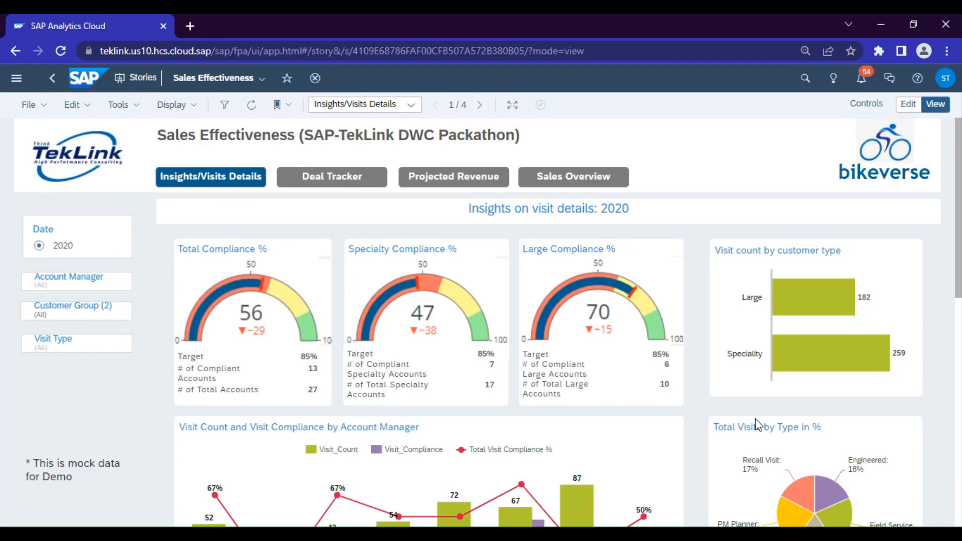
scroll(down, 3)
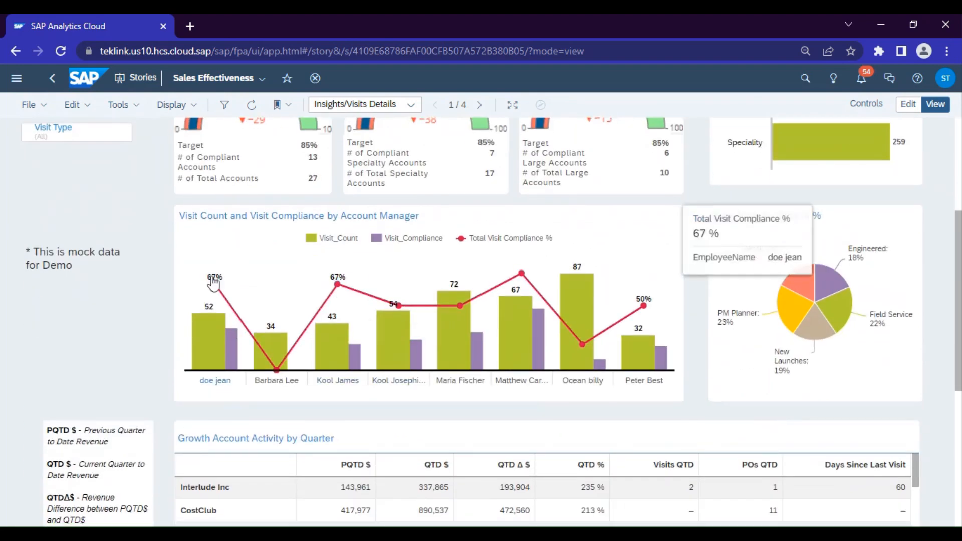
mouse_move(212, 289)
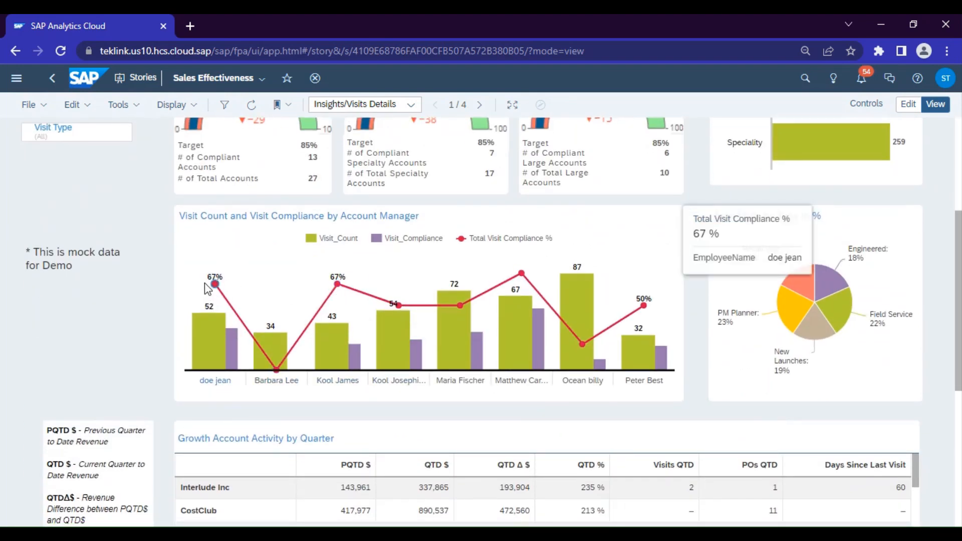
mouse_move(240, 290)
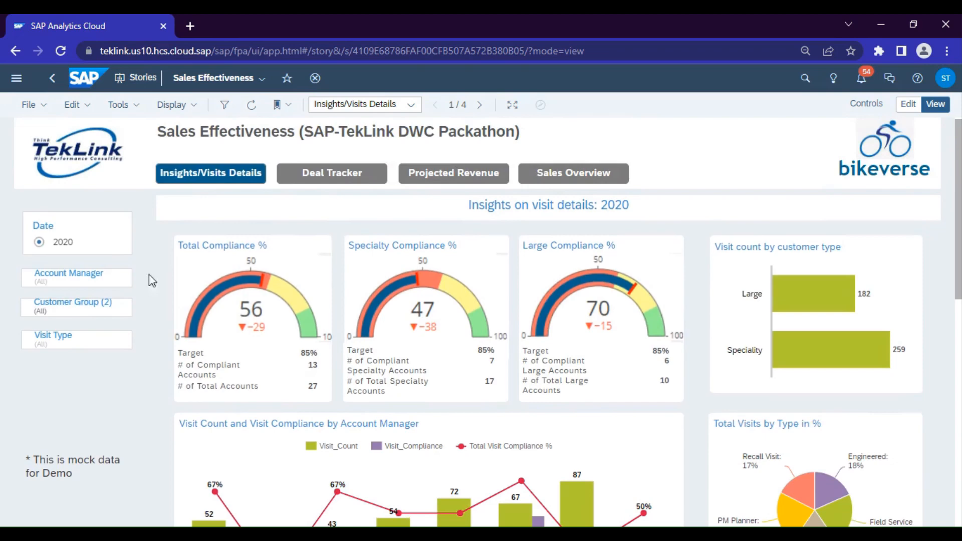
click(331, 172)
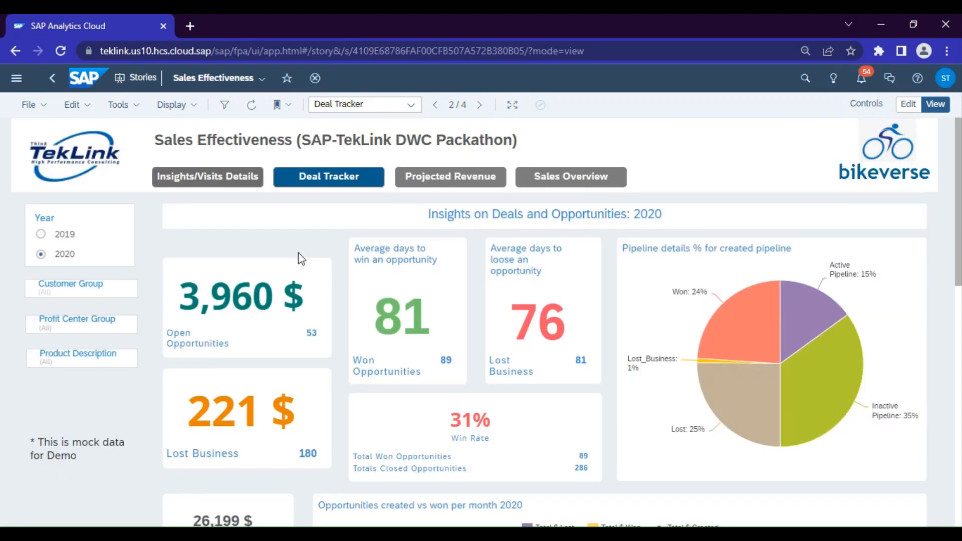
mouse_move(318, 374)
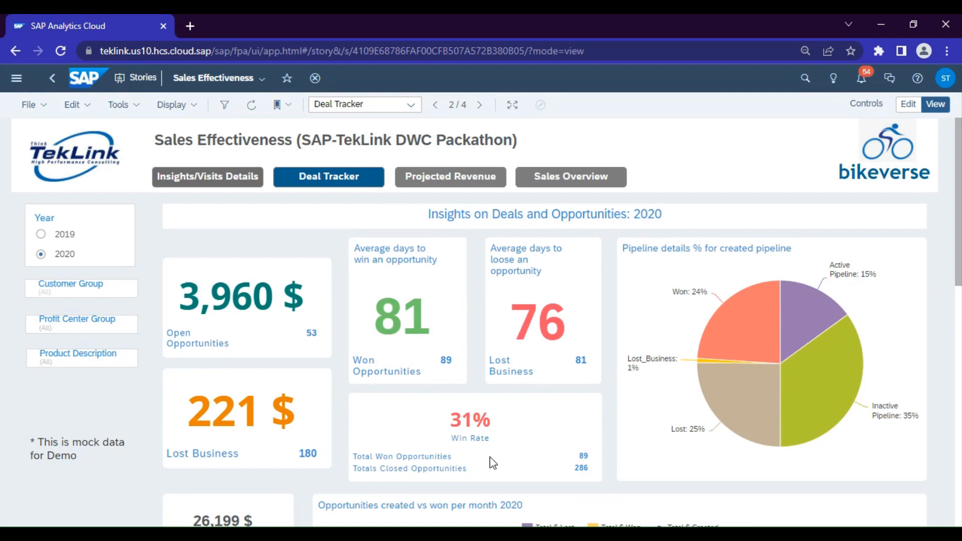
mouse_move(277, 381)
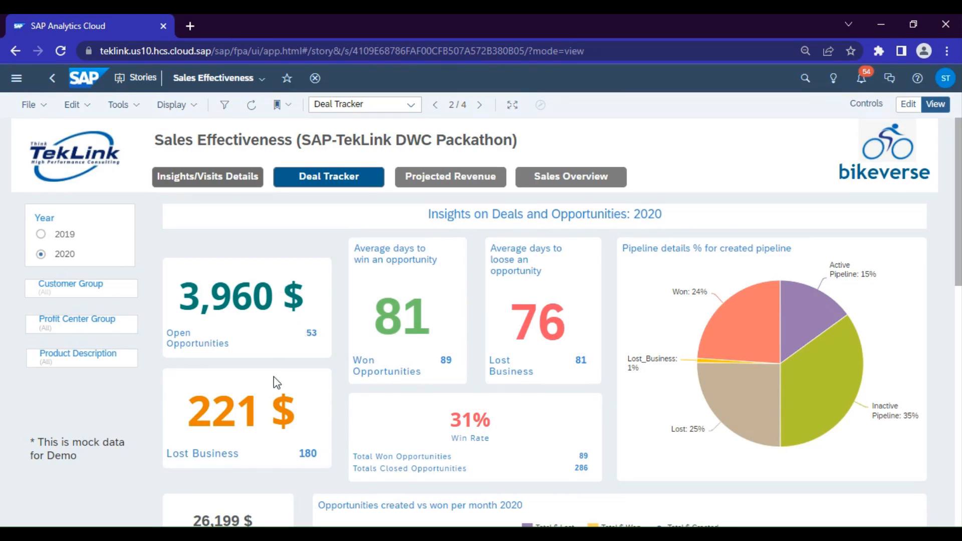
scroll(down, 3)
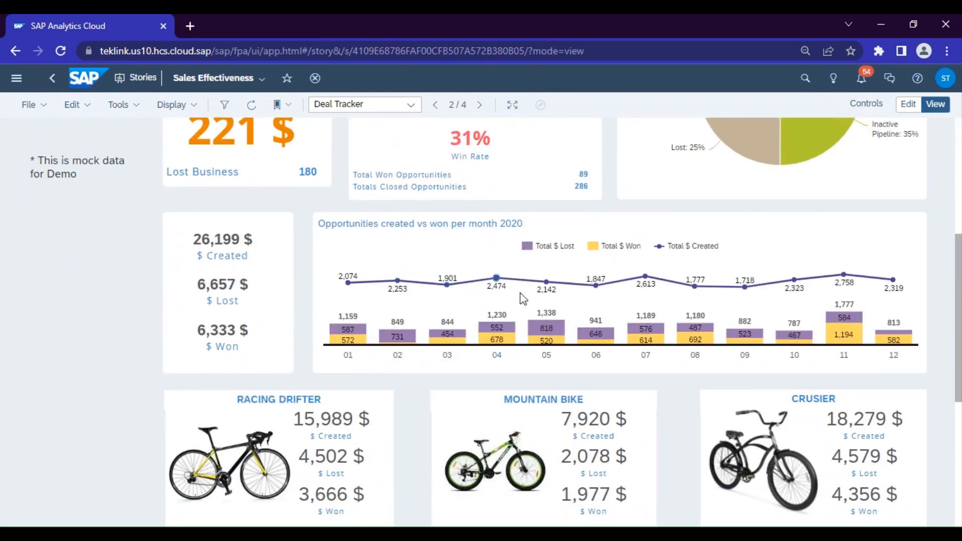
mouse_move(794, 279)
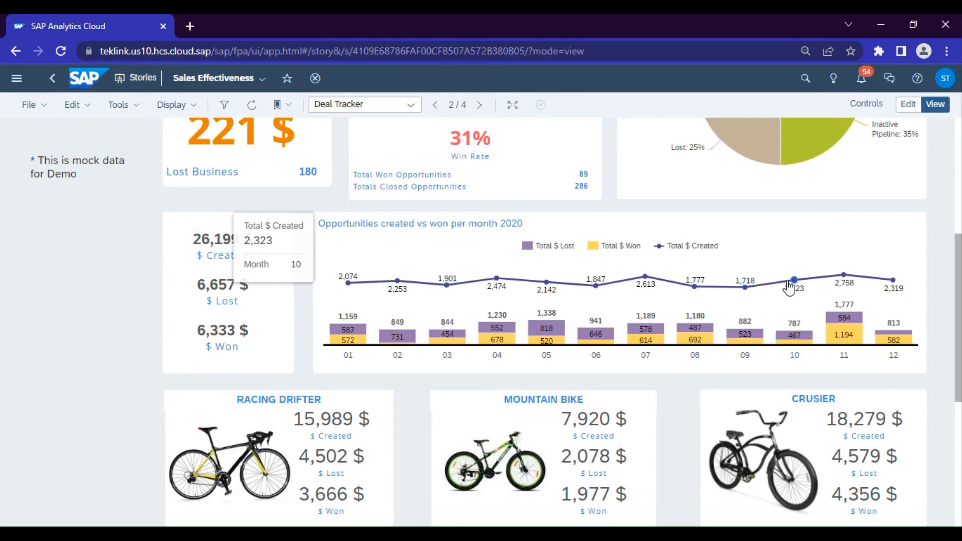
scroll(down, 3)
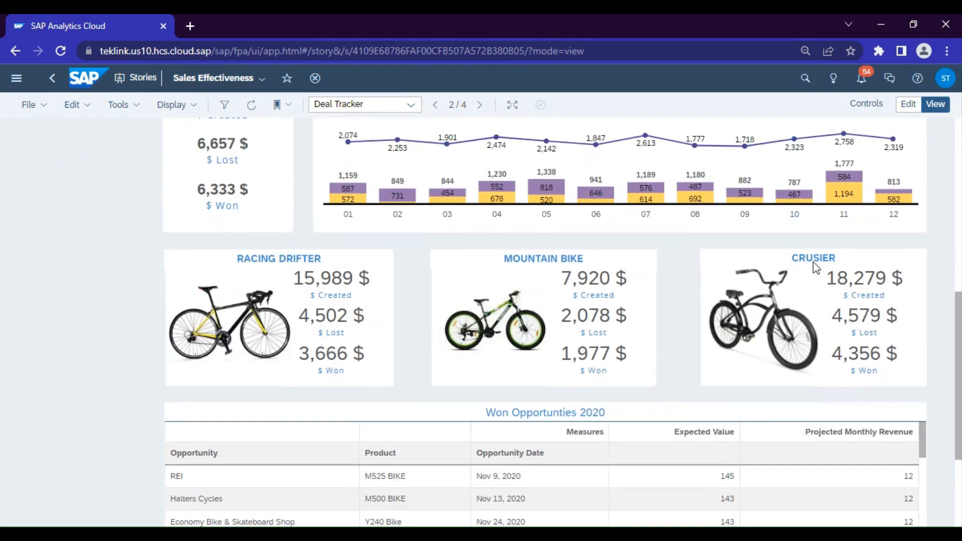
mouse_move(843, 294)
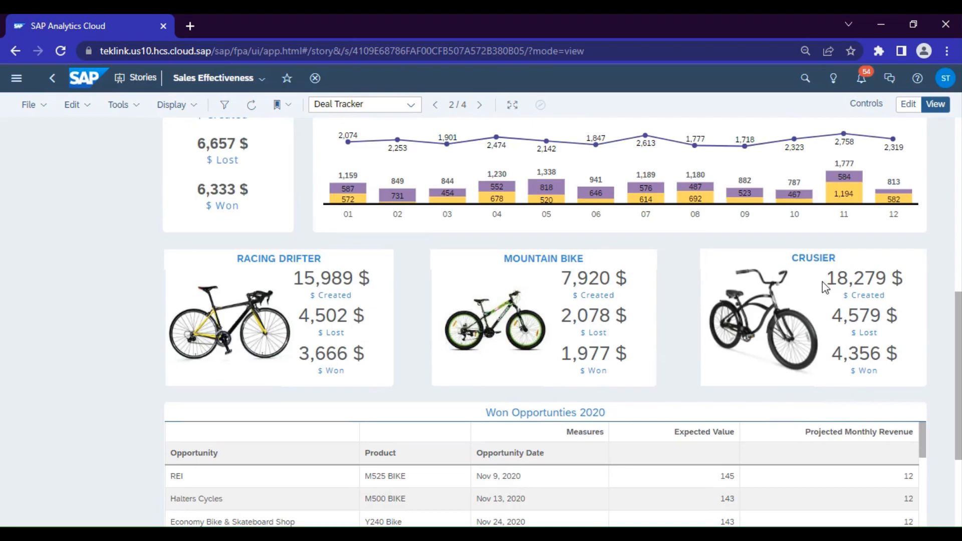
mouse_move(202, 247)
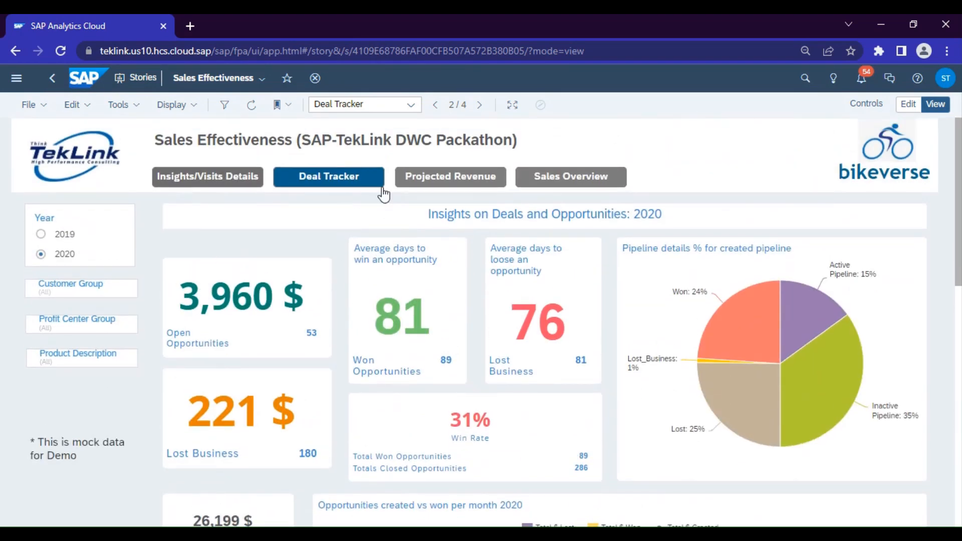
mouse_move(417, 185)
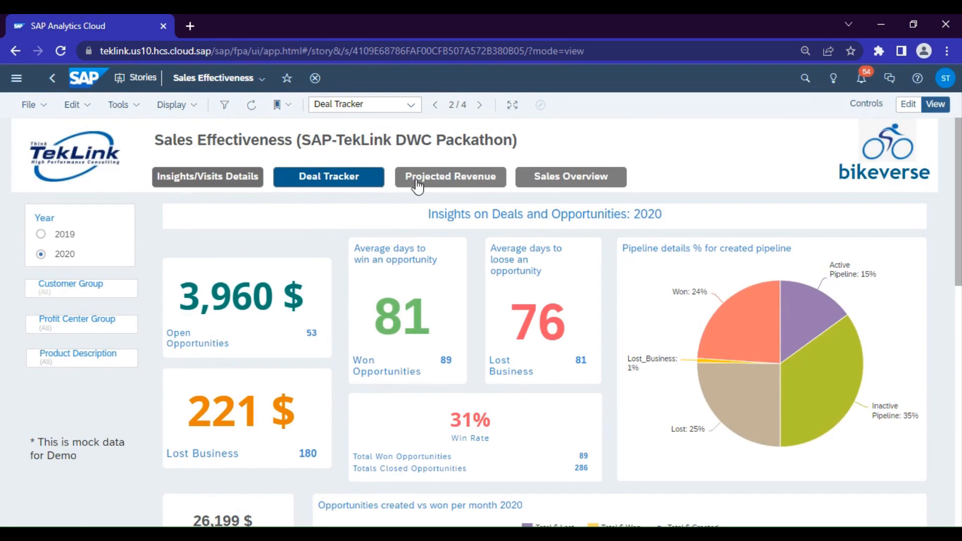
Step: Show the Projected Revenue page and review its sales-vs-AOP charts and revenue generators table
click(449, 176)
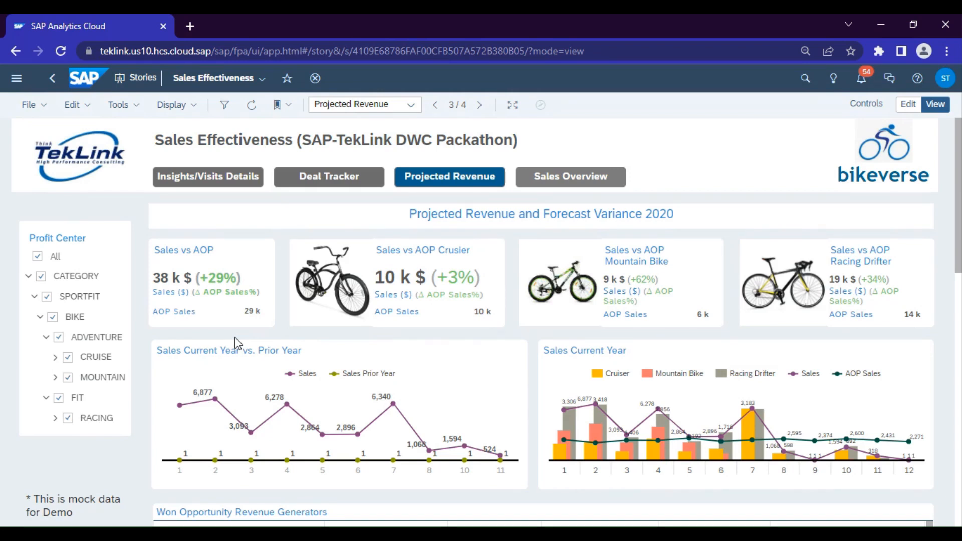
scroll(down, 3)
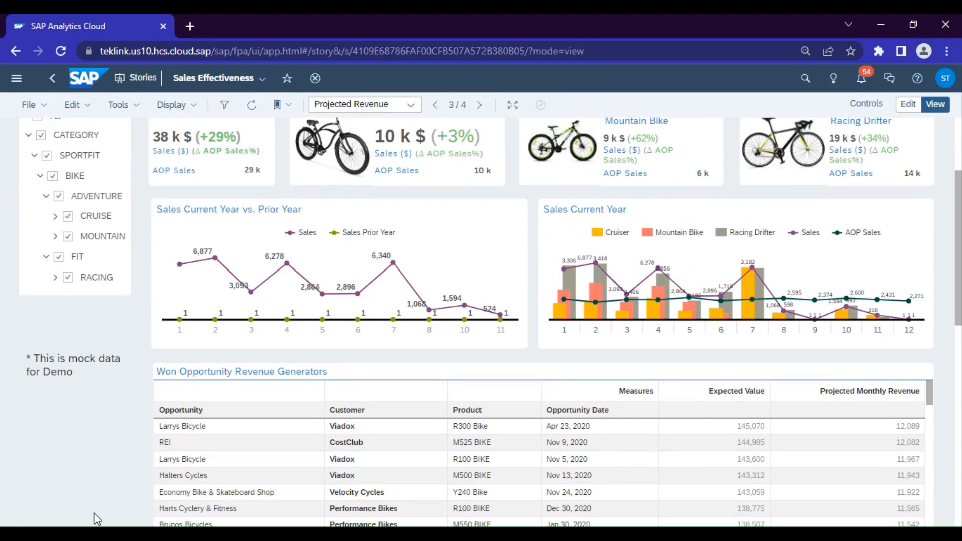
scroll(down, 3)
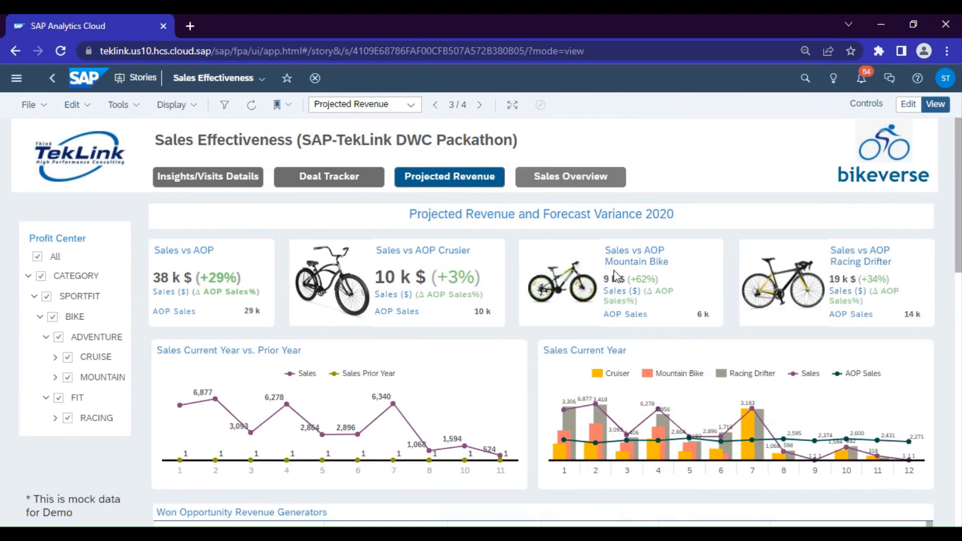
mouse_move(653, 295)
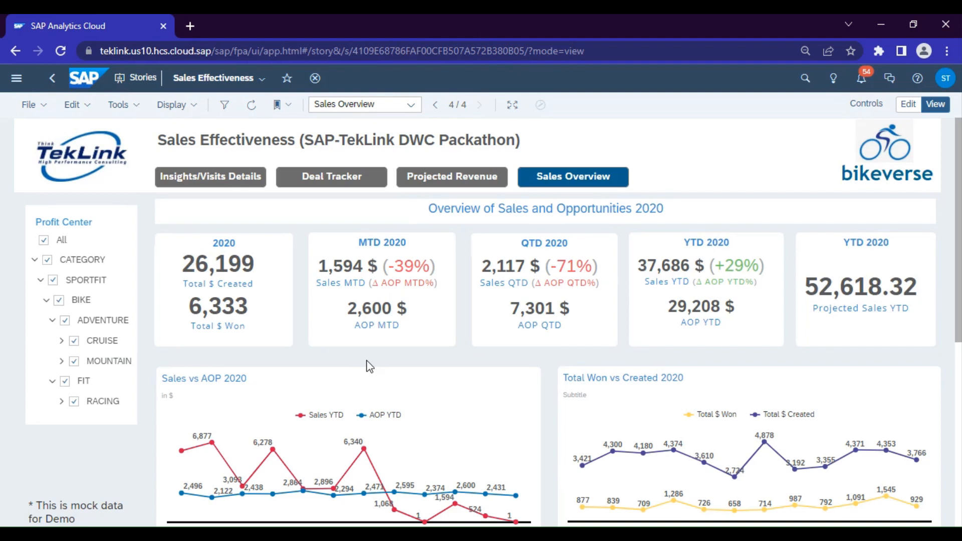
mouse_move(381, 323)
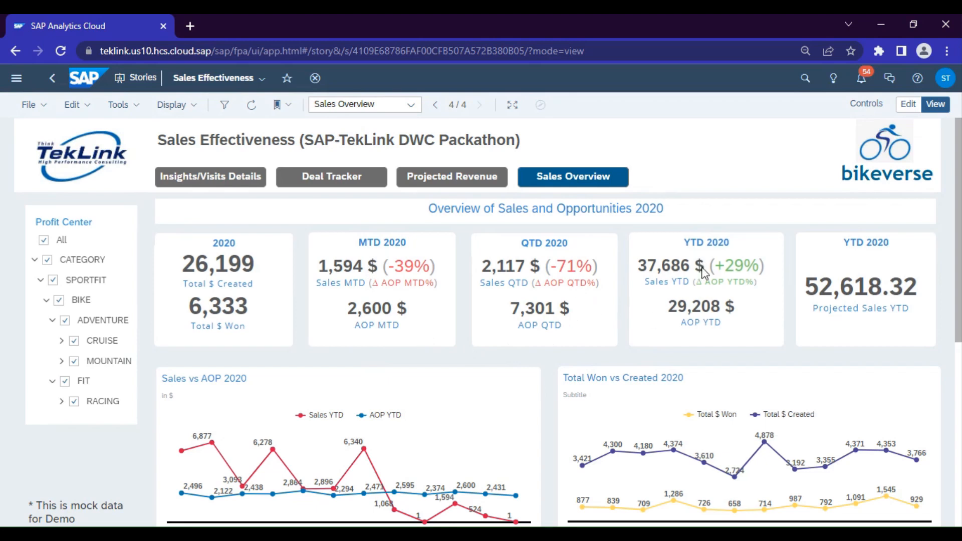
mouse_move(260, 479)
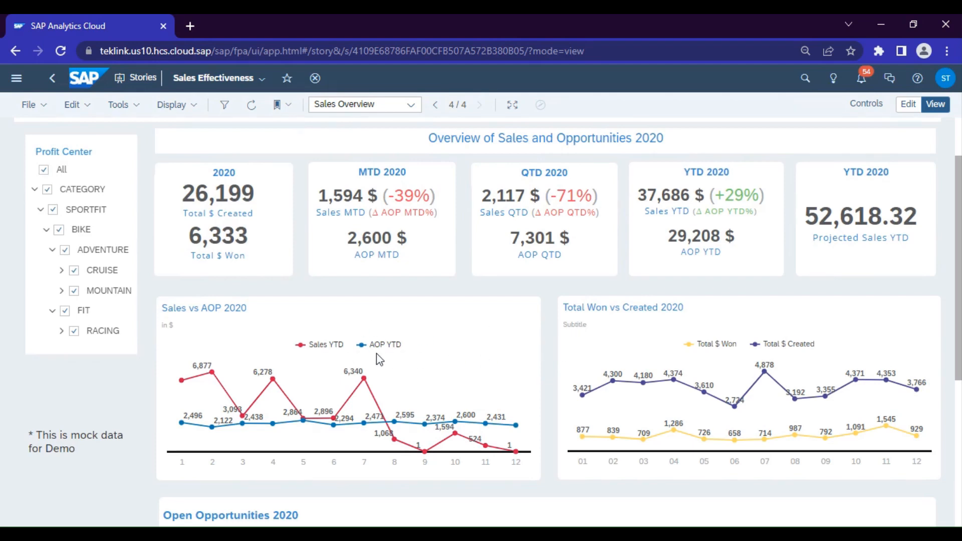
mouse_move(655, 401)
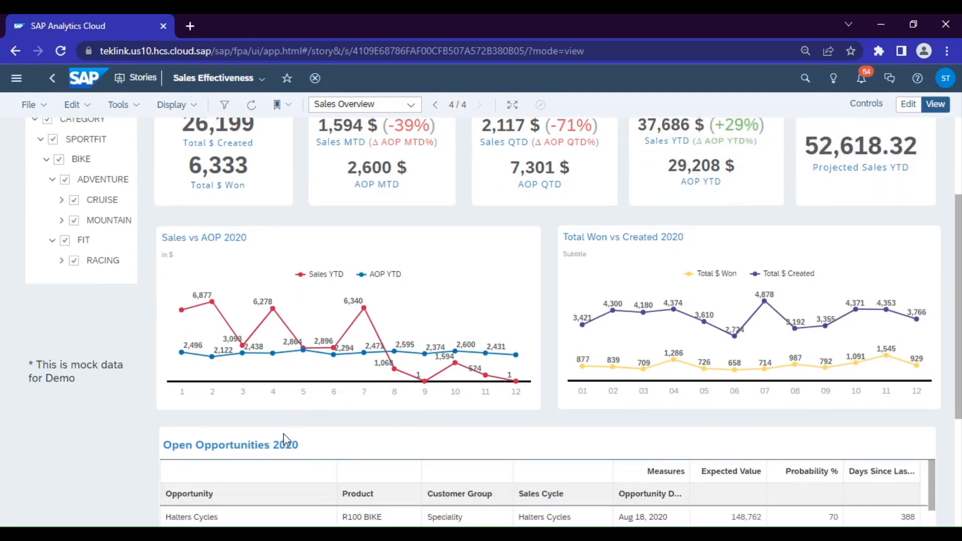
Step: Scroll the Sales Overview page down to the Open Opportunities 2020 table
scroll(down, 3)
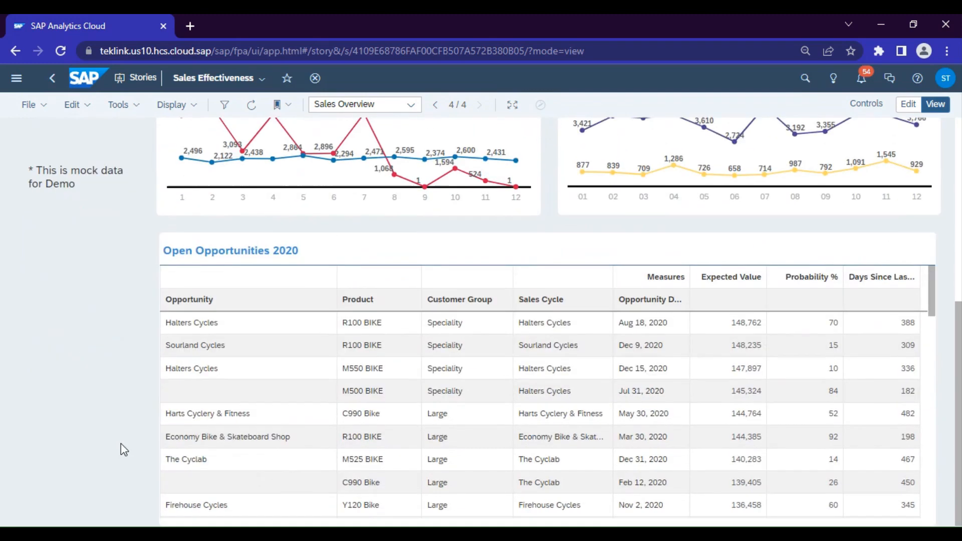